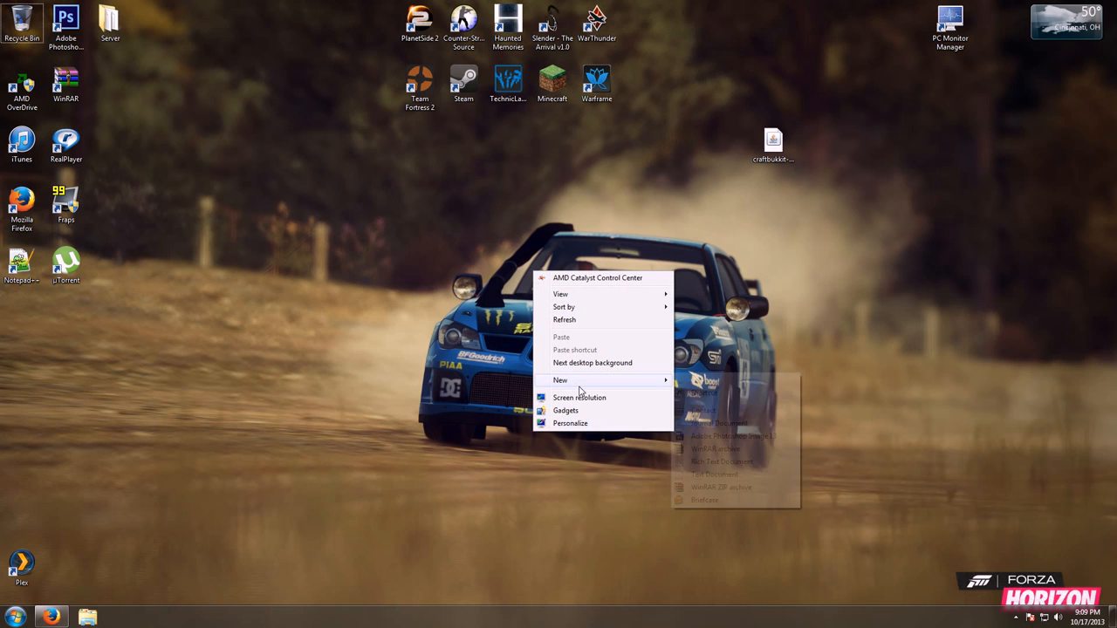
# Create a new desktop folder named Test.
pyautogui.click(701, 380)
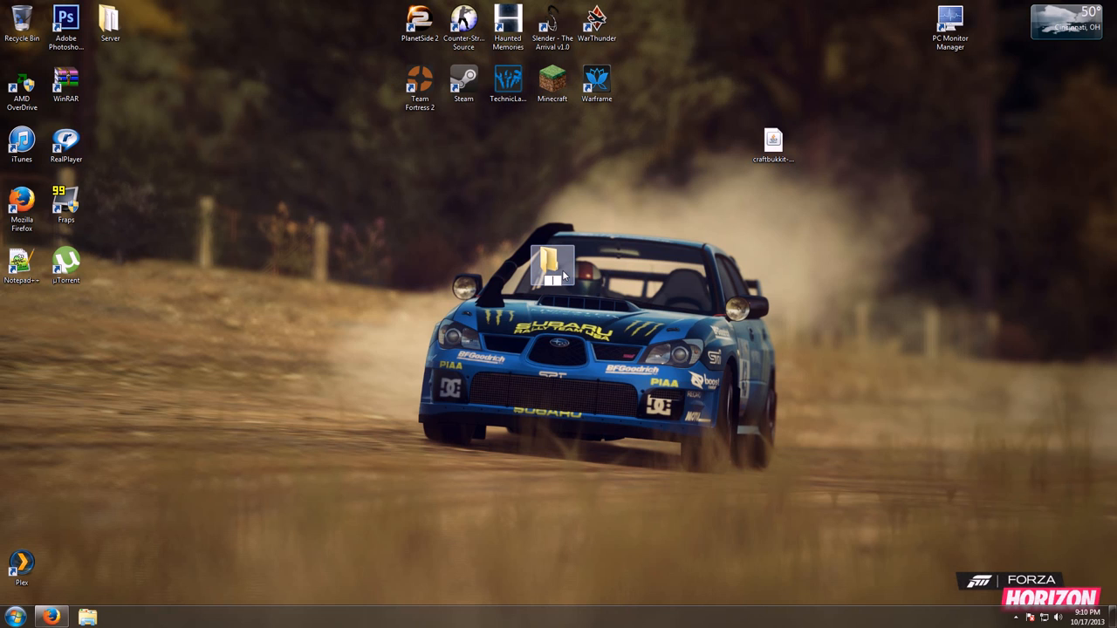
pyautogui.write('Test')
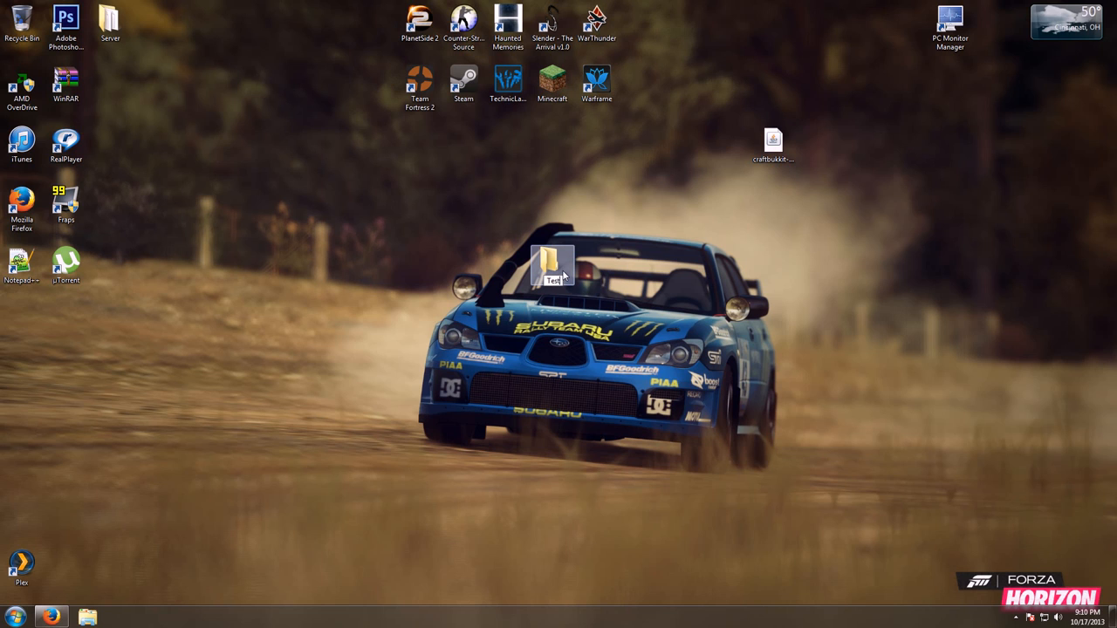
pyautogui.click(552, 266)
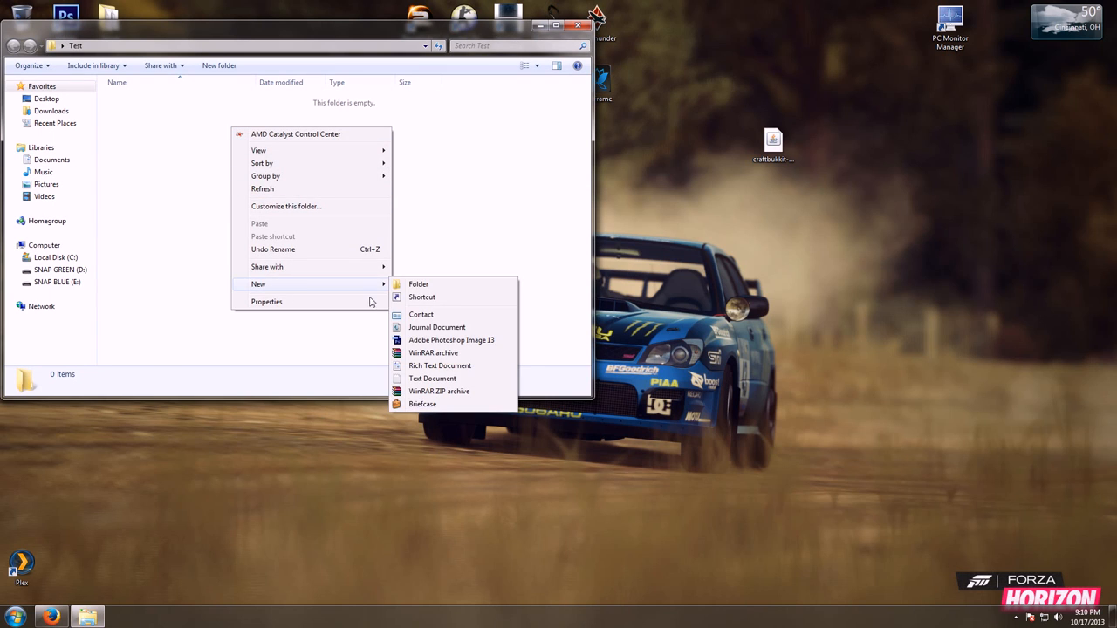
# Add a new empty text document named Run inside the Test folder.
pyautogui.click(432, 378)
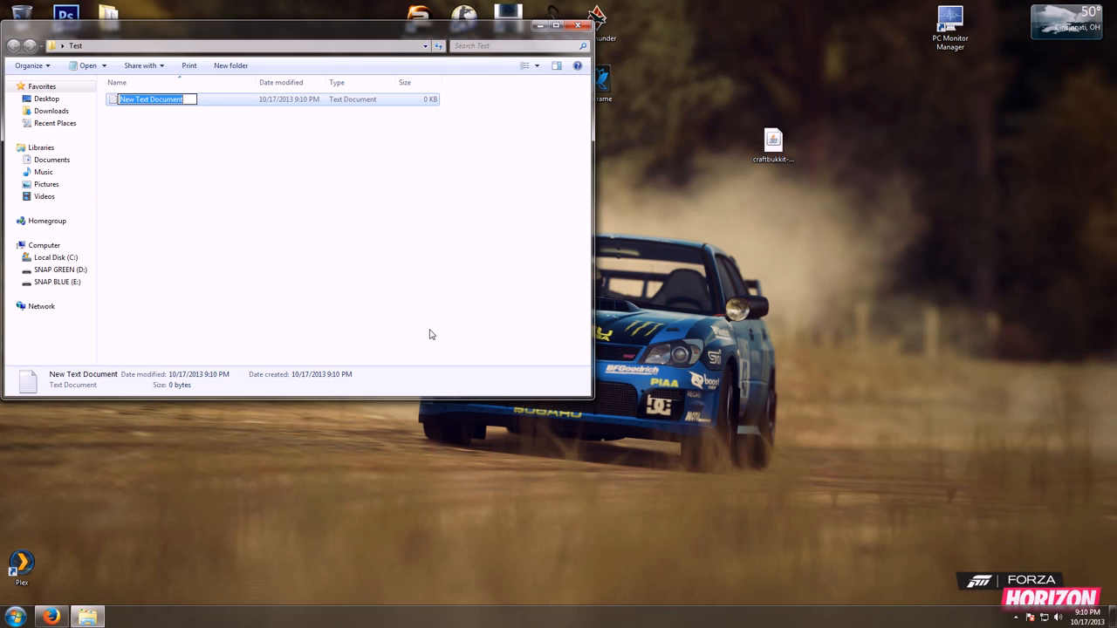
pyautogui.write('Run')
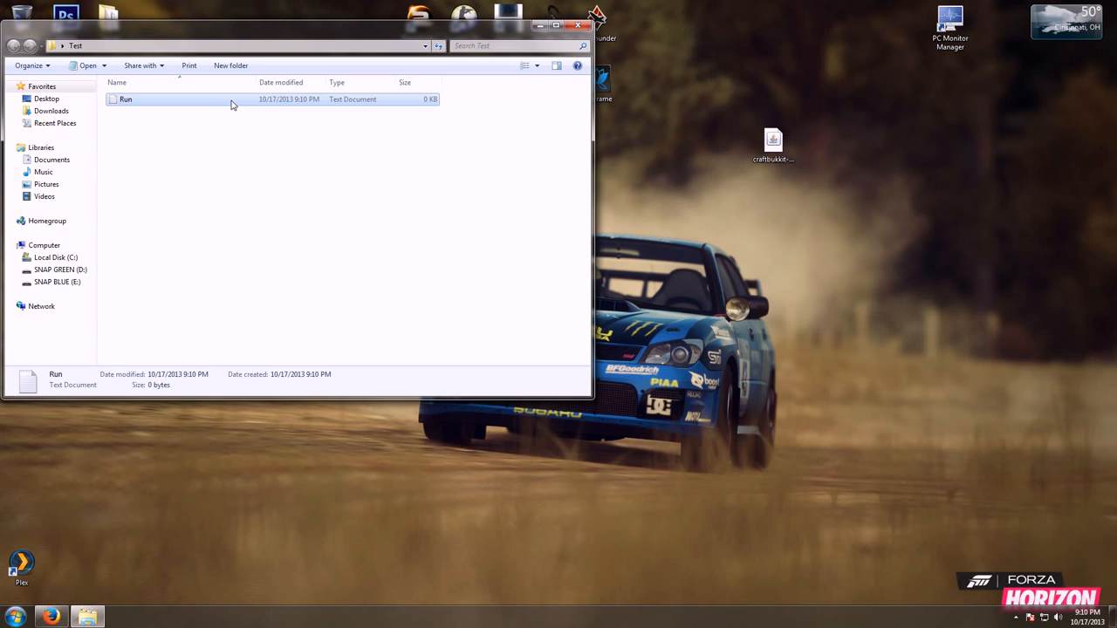
# Open Run in Notepad and paste the java craftbukkit.jar launch line with PAUSE.
pyautogui.rightClick(125, 99)
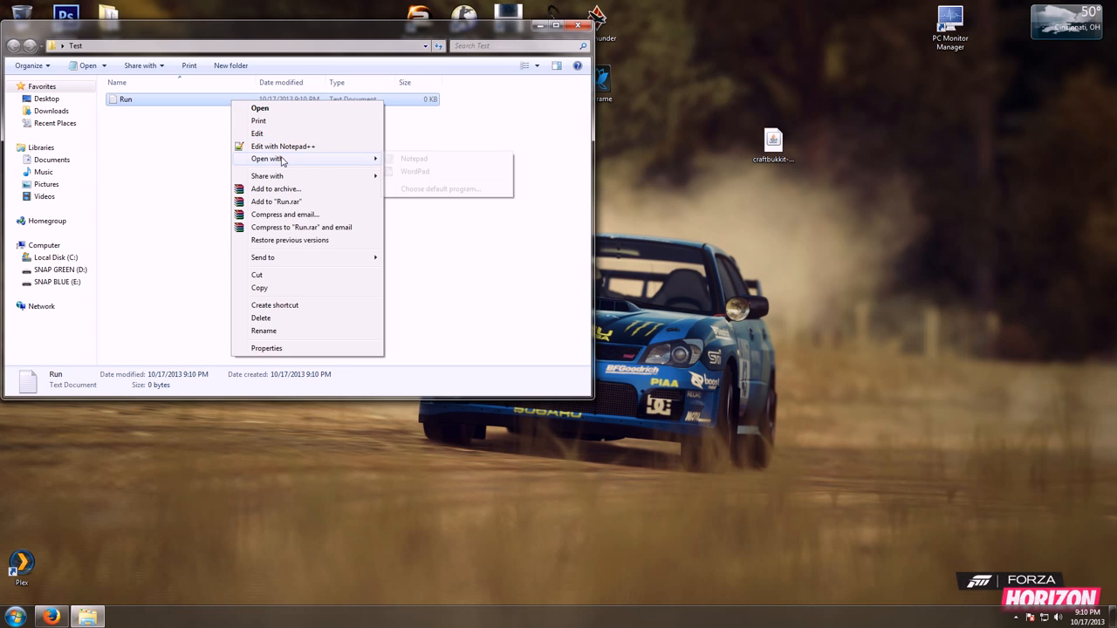
pyautogui.click(413, 158)
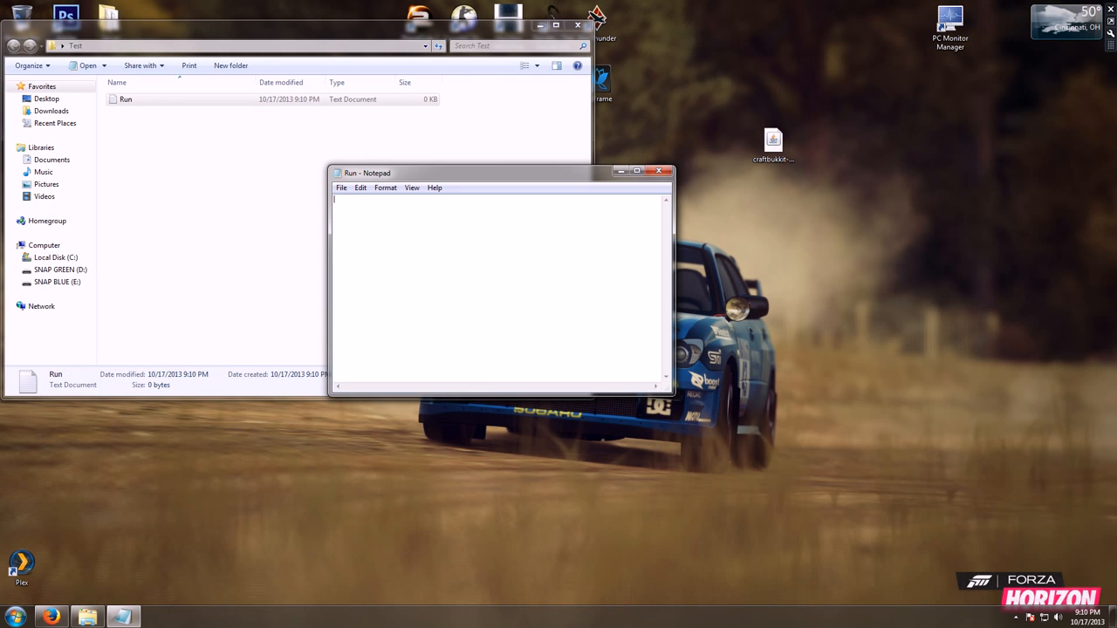
pyautogui.rightClick(471, 253)
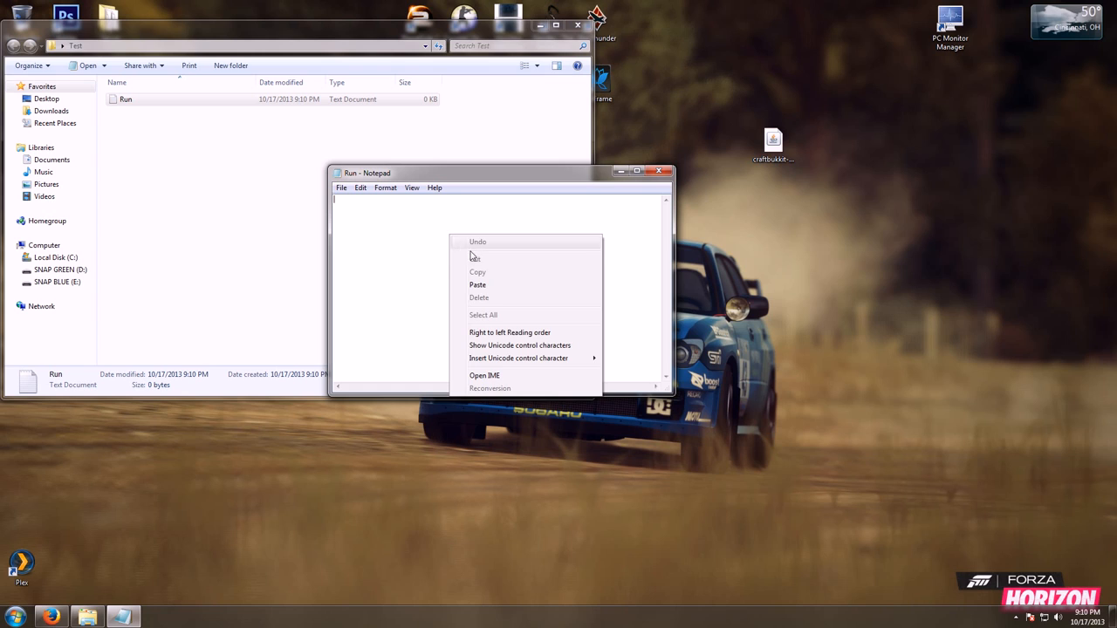
pyautogui.click(478, 285)
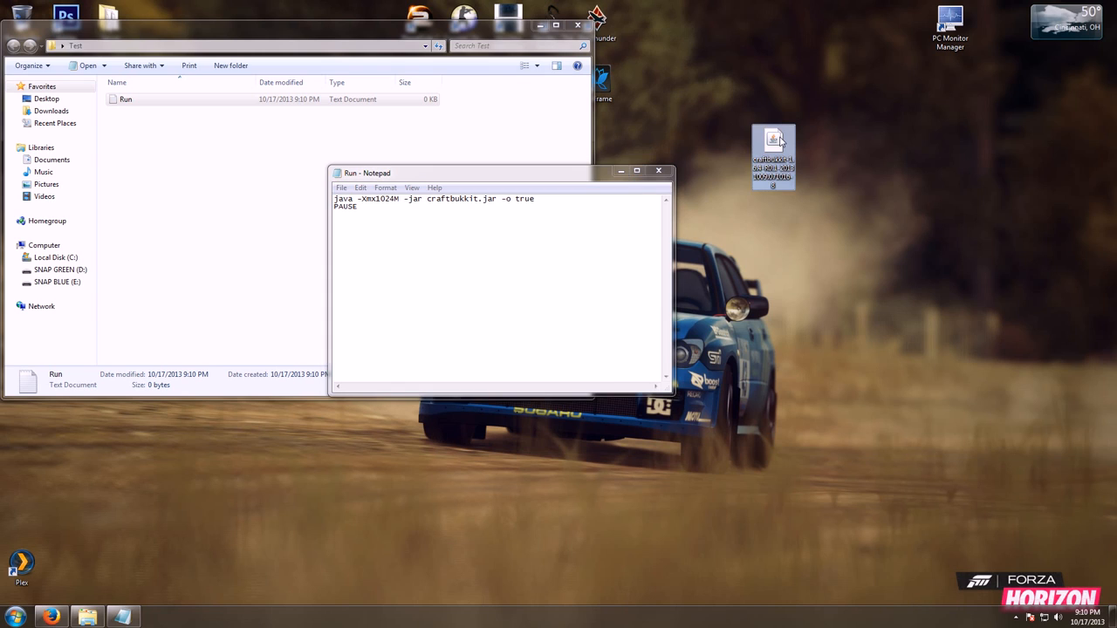
pyautogui.moveTo(775, 139)
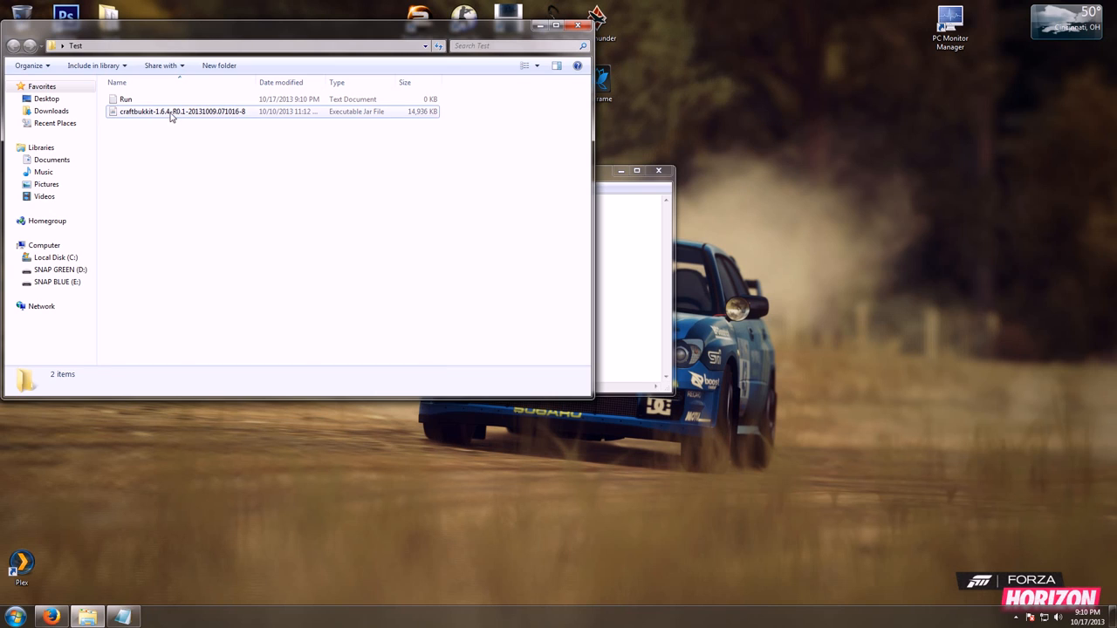
# Select the CraftBukkit jar in Test and copy its full file name.
pyautogui.click(180, 112)
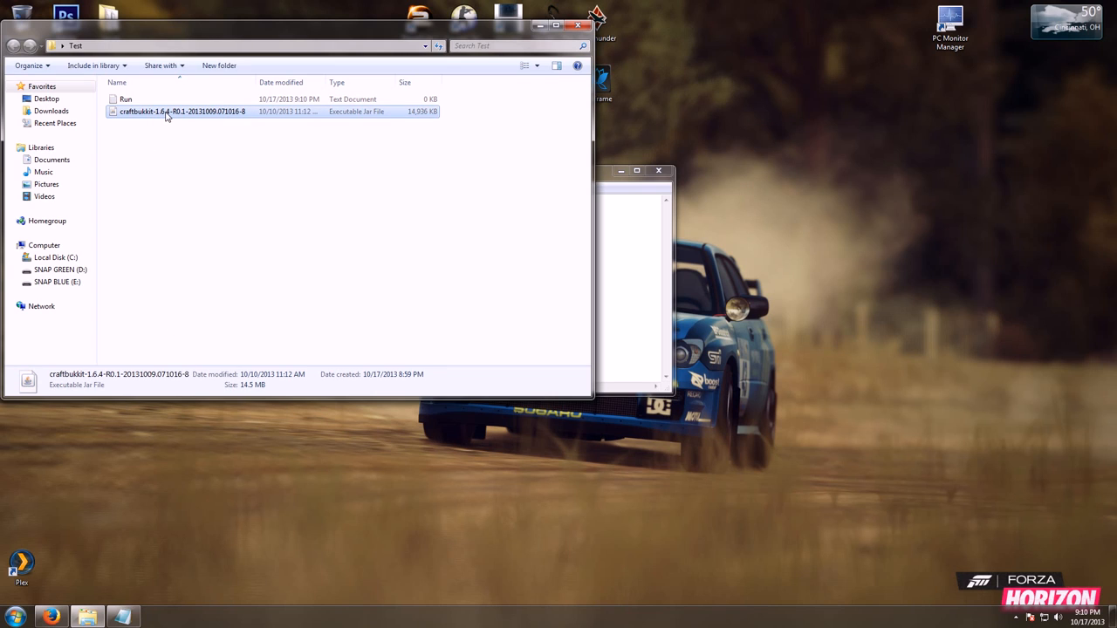
pyautogui.rightClick(181, 111)
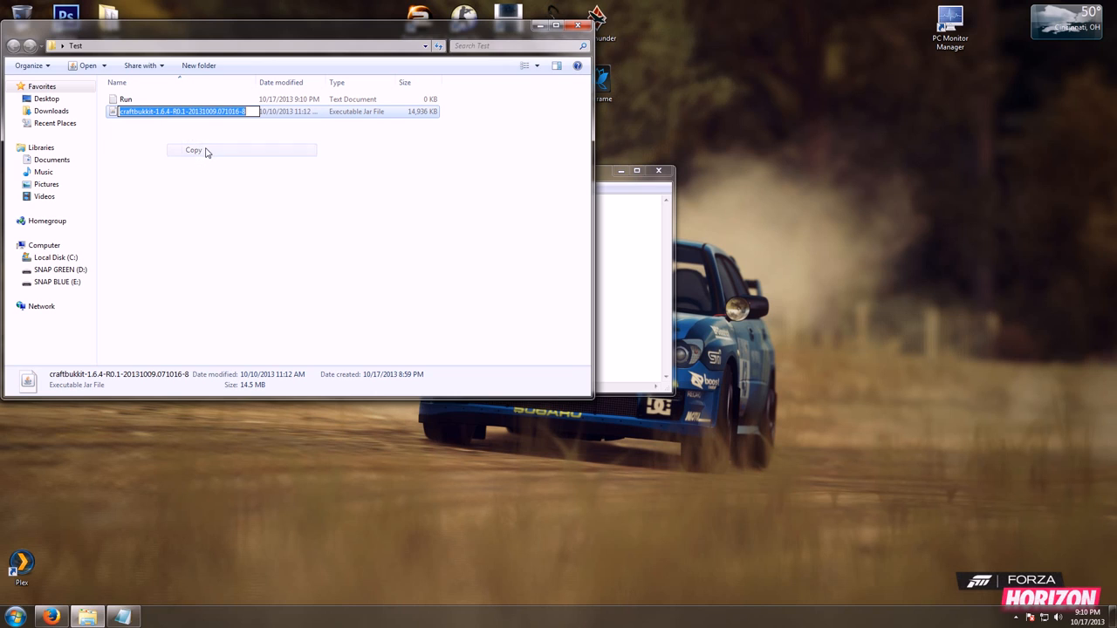
pyautogui.doubleClick(125, 99)
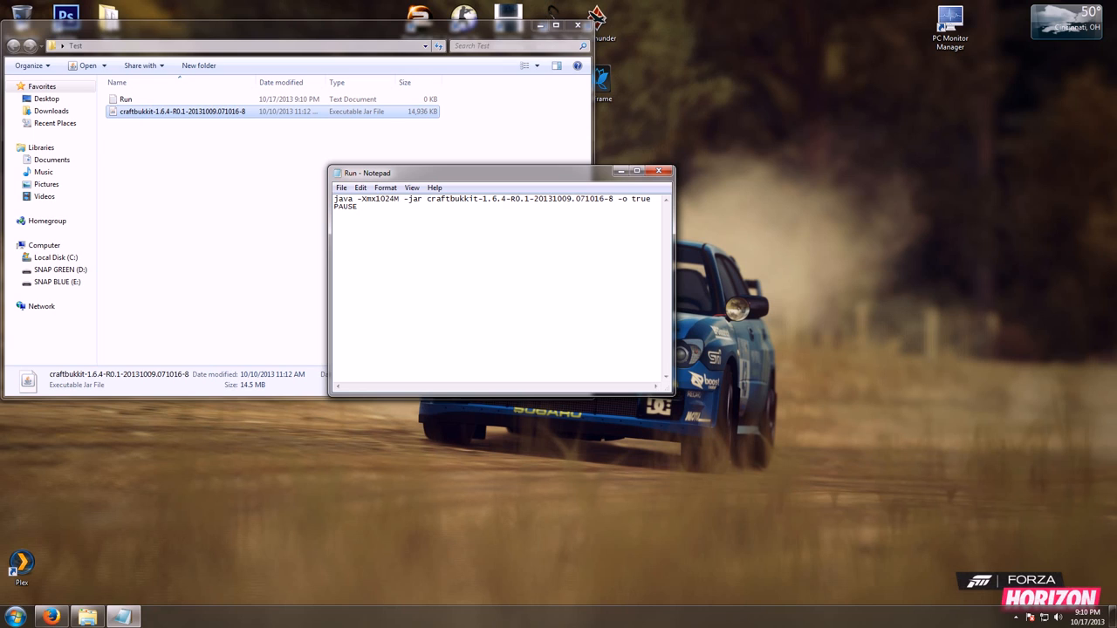
# Complete the launch line with craftbukkit-1.6.4-R0.1-20131009.071016-8.jar.
pyautogui.write('.jar')
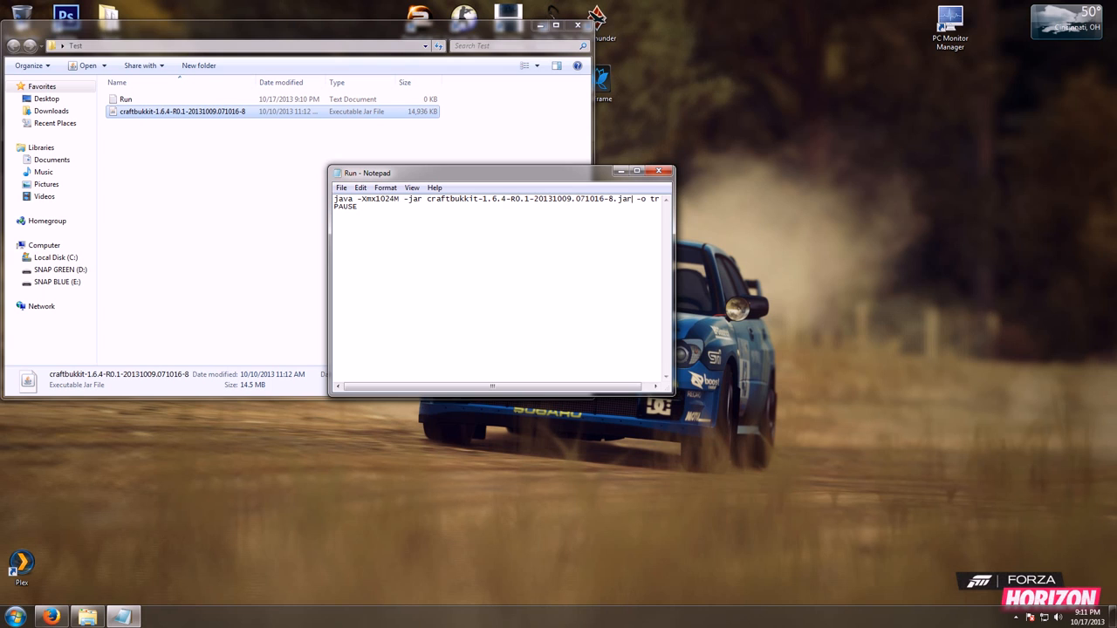
pyautogui.click(341, 187)
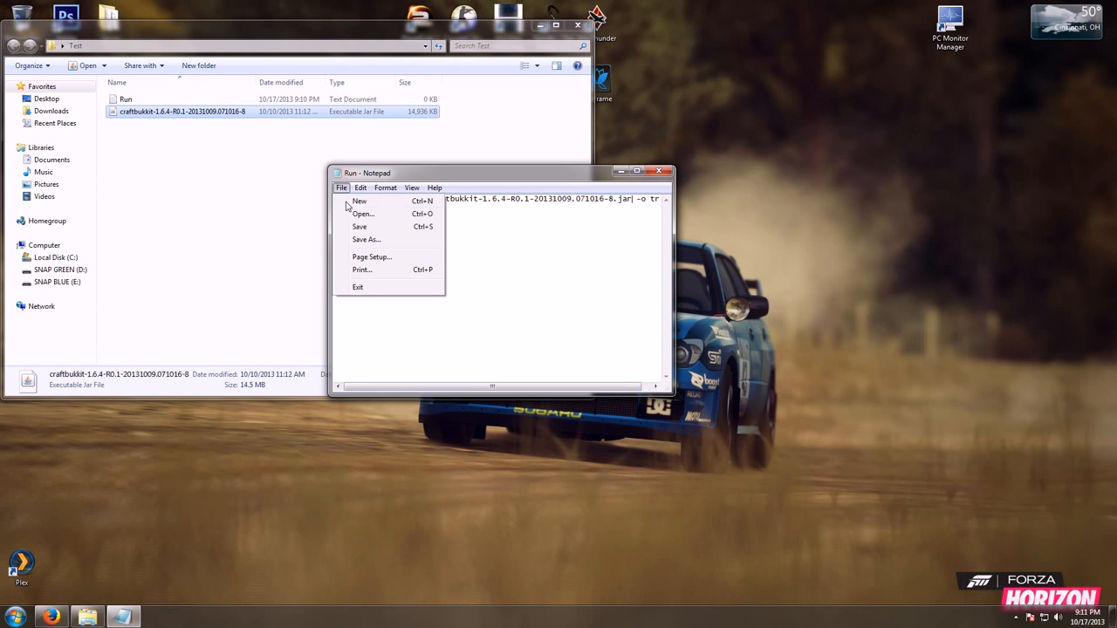
# Save the script as run.bat with Save as type All Files.
pyautogui.click(366, 239)
pyautogui.write('"run')
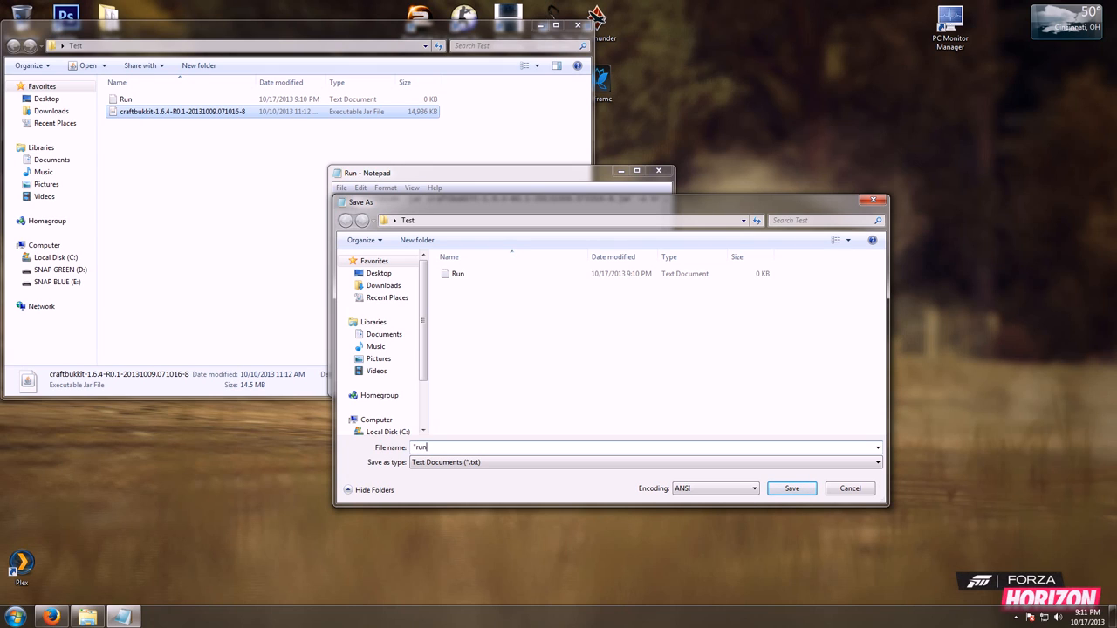
pyautogui.write('.bat"')
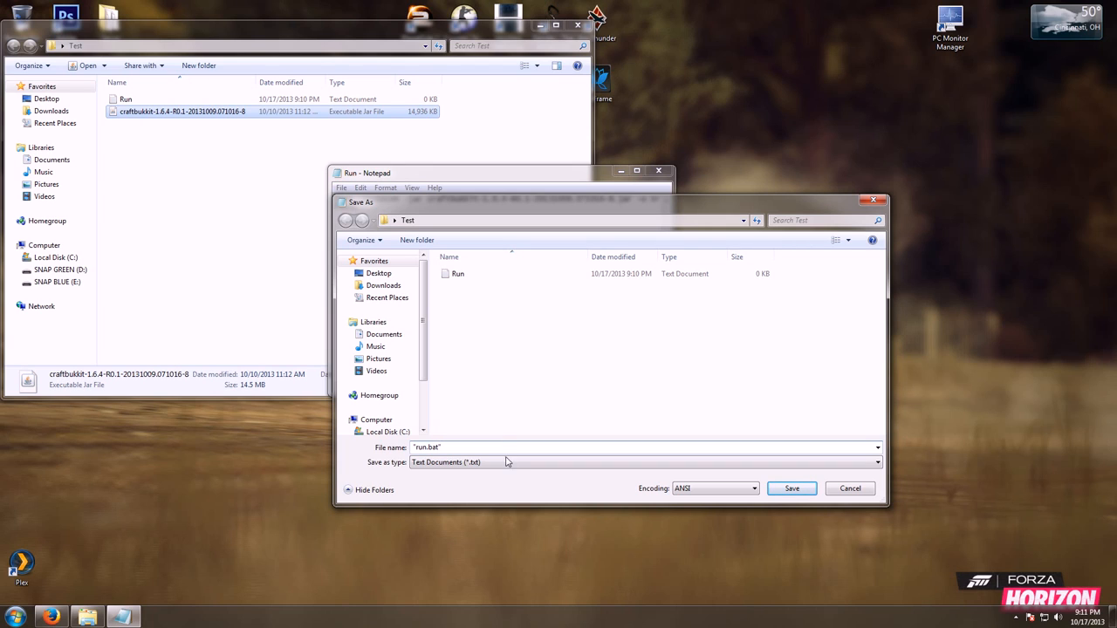
pyautogui.click(877, 463)
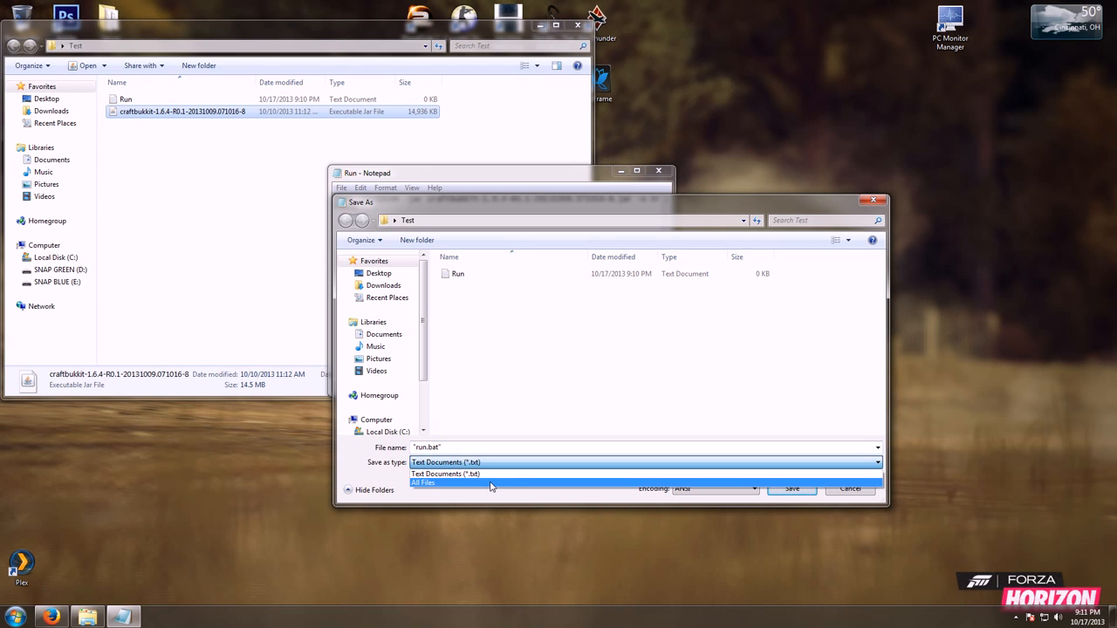
pyautogui.click(423, 483)
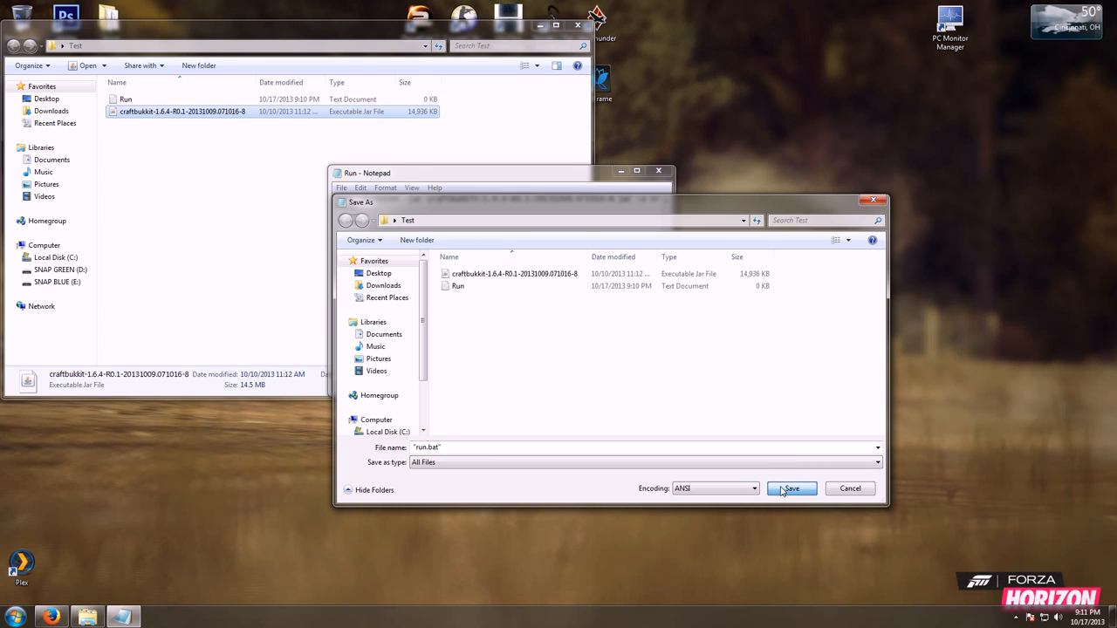
pyautogui.click(791, 488)
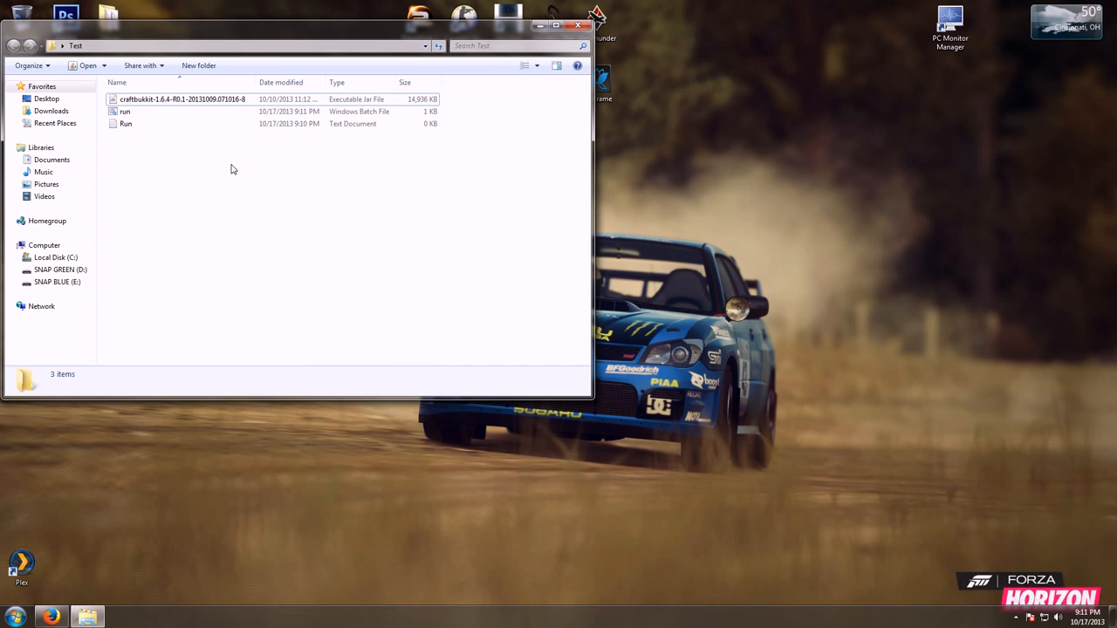
# Run run.bat to launch the CraftBukkit server, then stop it from the console.
pyautogui.doubleClick(125, 111)
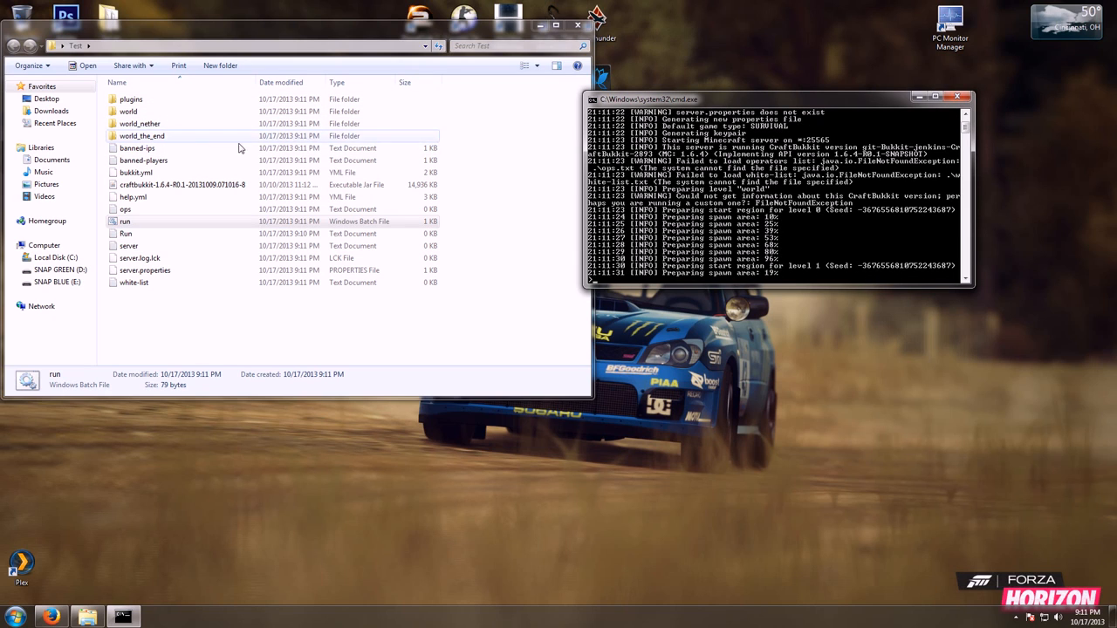
pyautogui.click(125, 221)
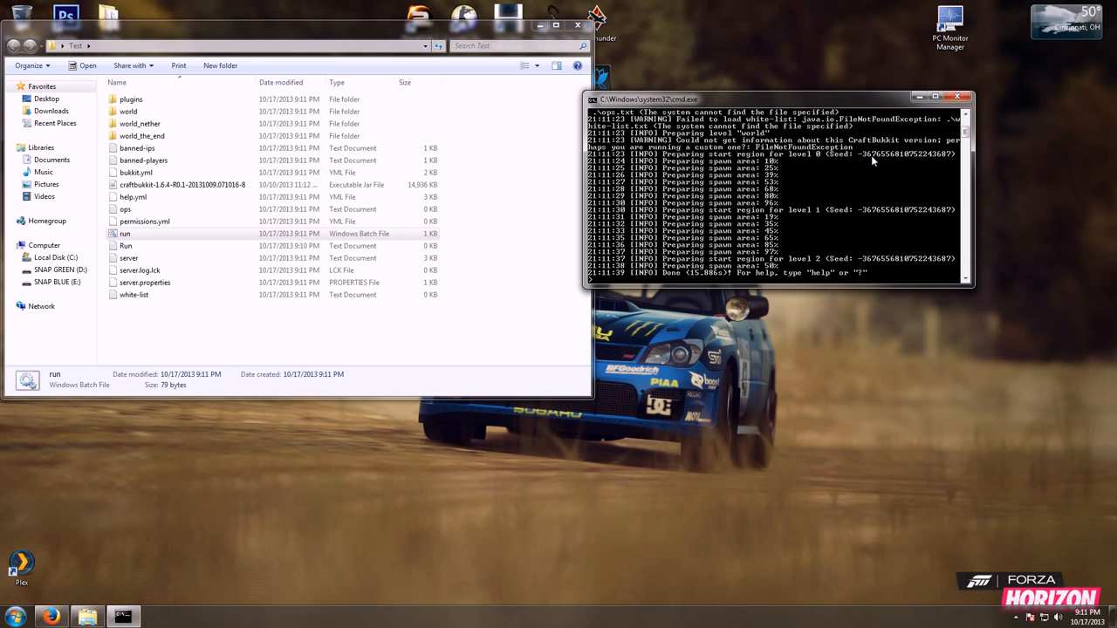
pyautogui.write('stop')
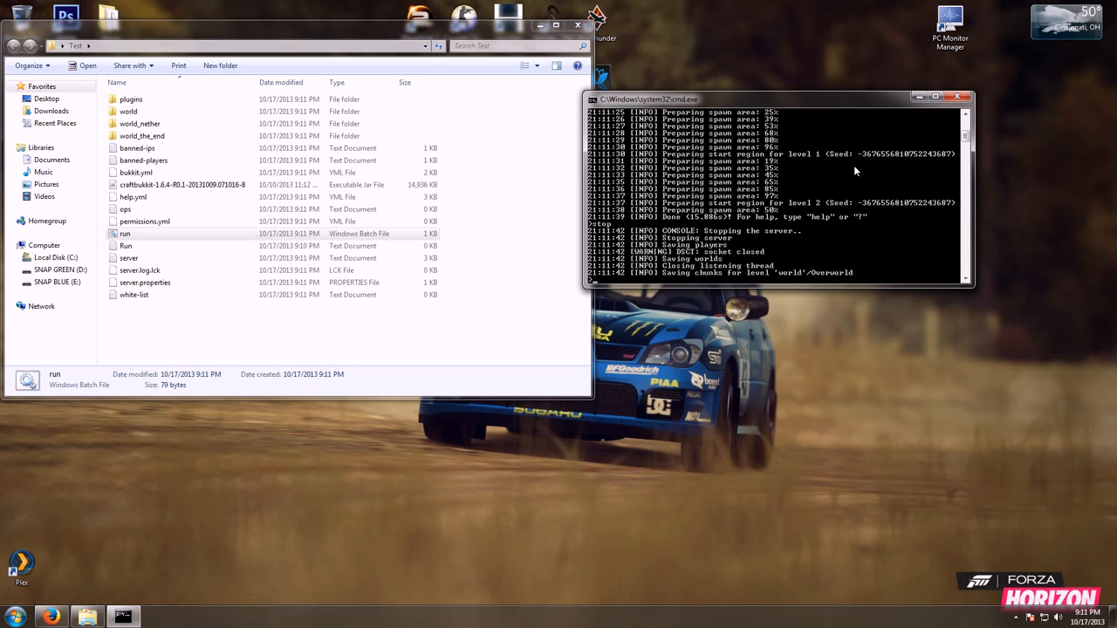
# Reopen run.bat in Notepad for editing.
pyautogui.rightClick(125, 233)
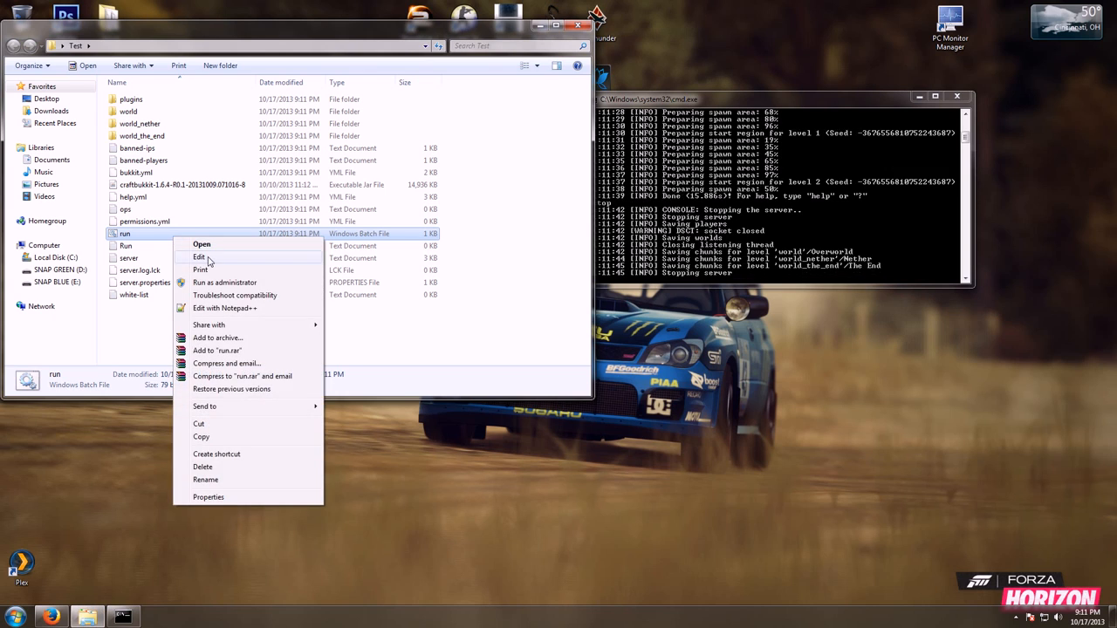
pyautogui.click(199, 257)
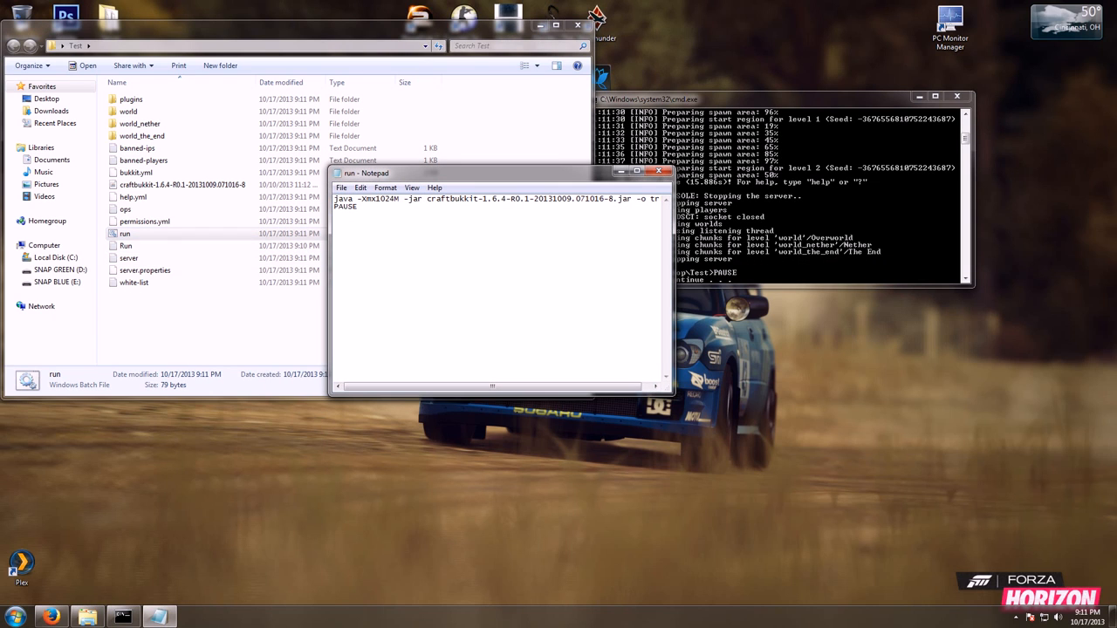